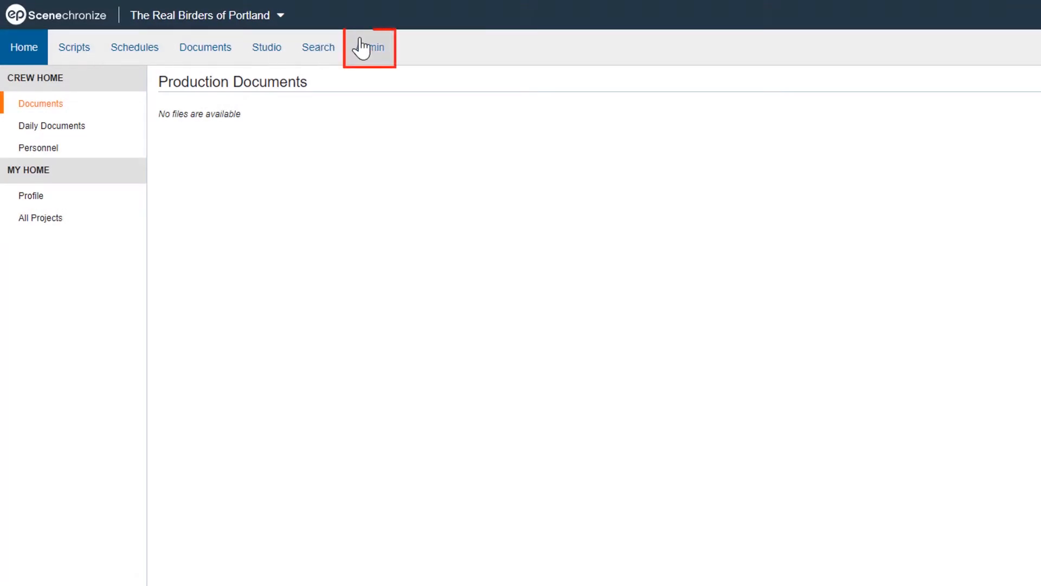
From the Admin area's Manage People page, download the required people import template
click(369, 47)
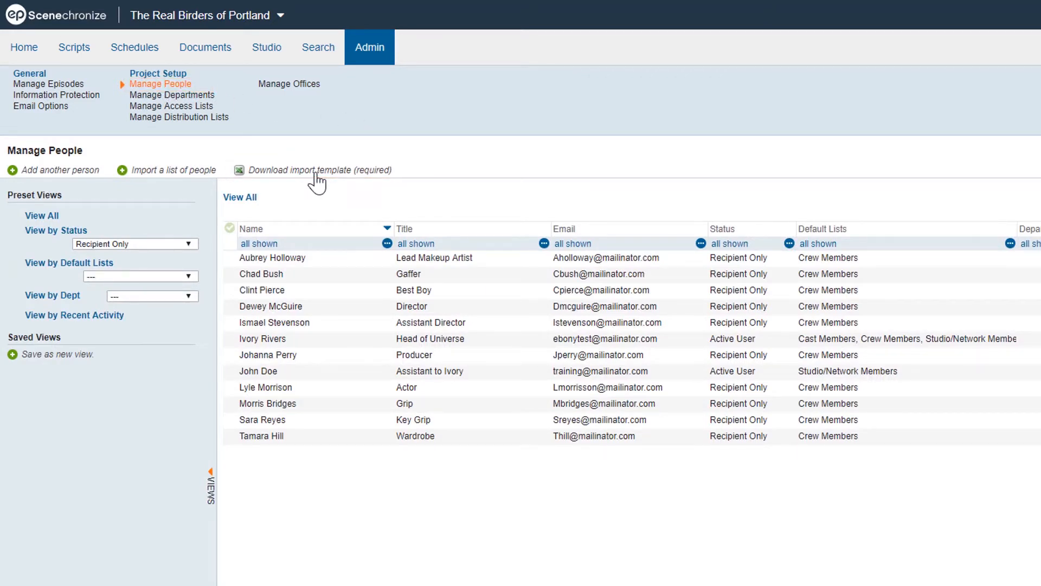
click(319, 170)
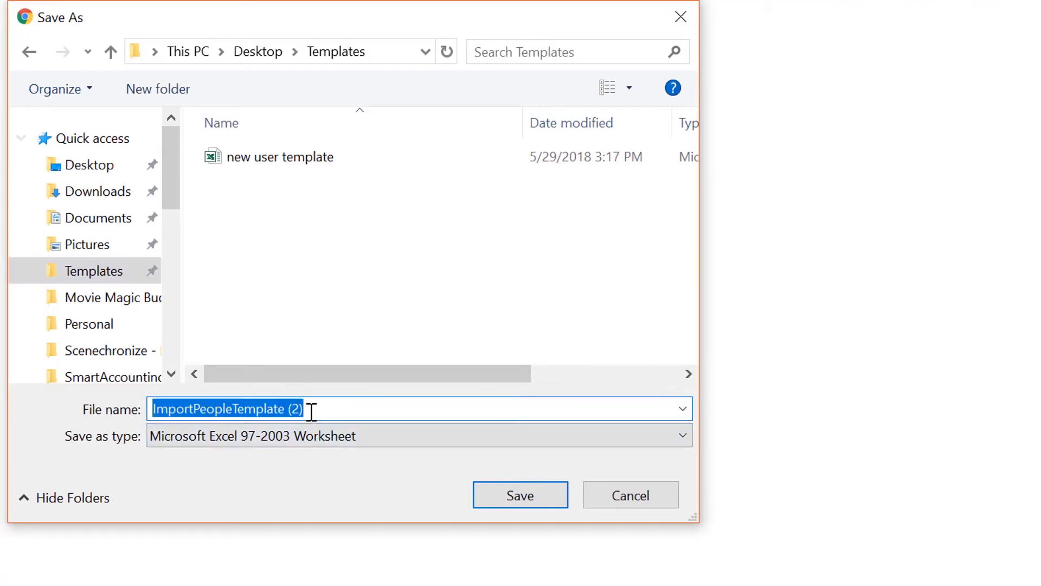
Save the template as 'Crew Import Template' in the Templates folder, opening it in Excel
text(Crew Import)
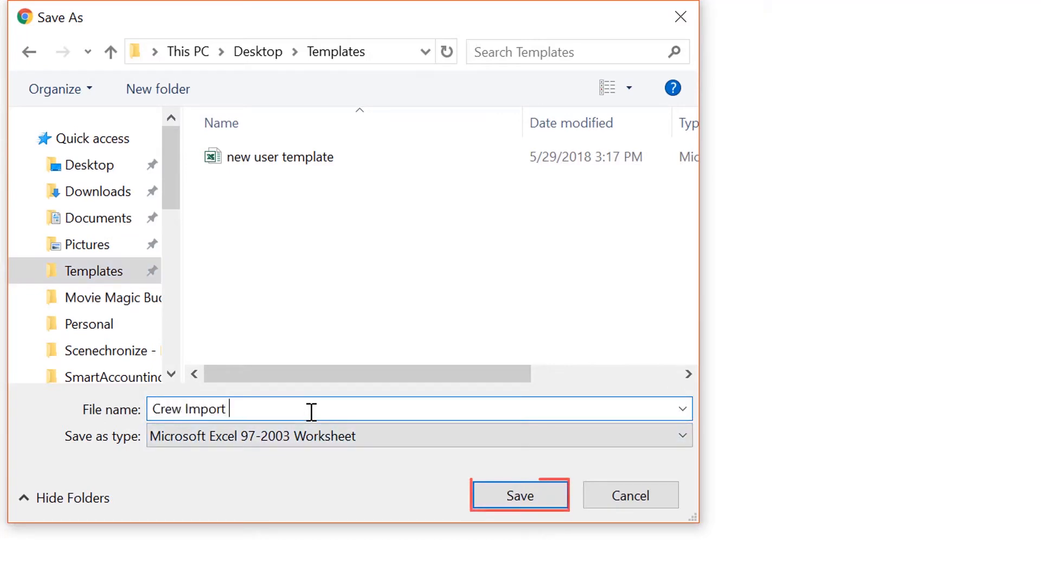
text(Template)
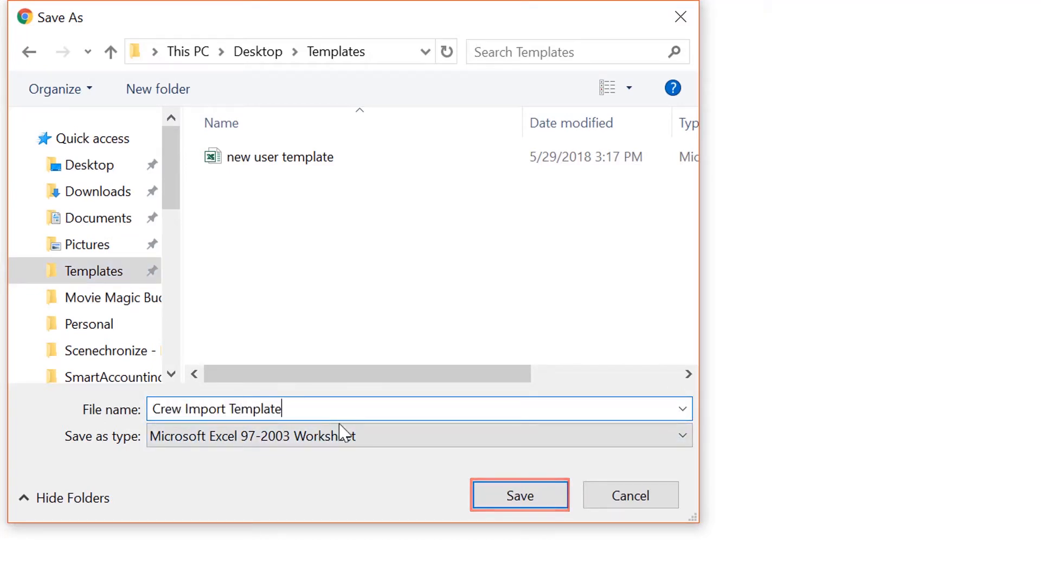
click(520, 495)
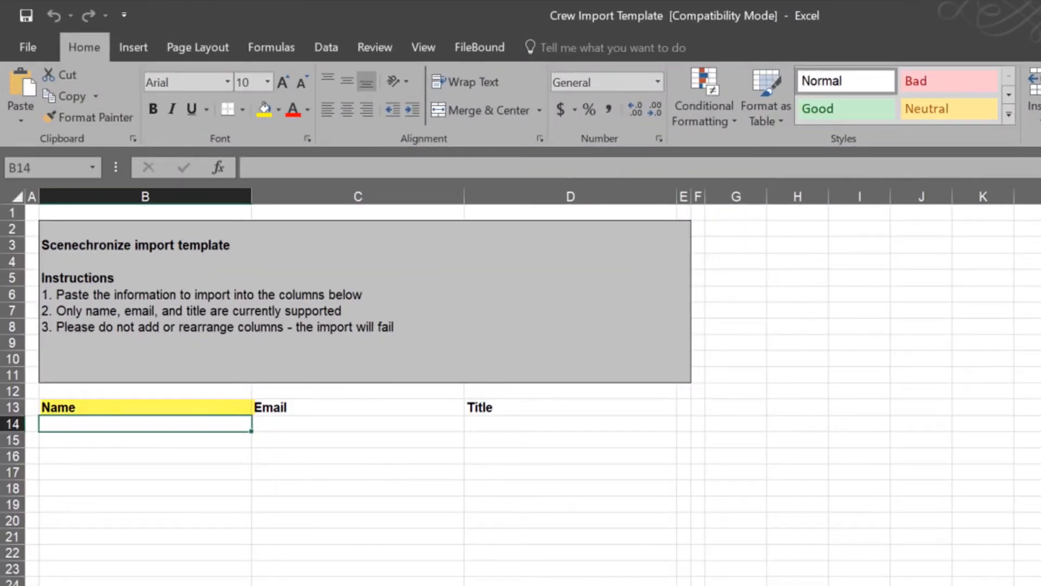
click(567, 407)
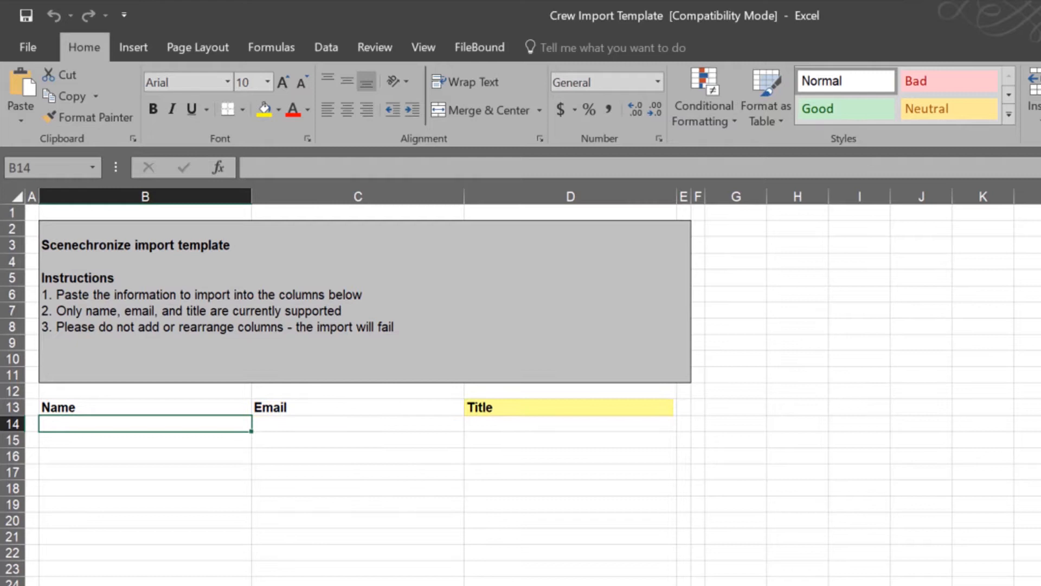
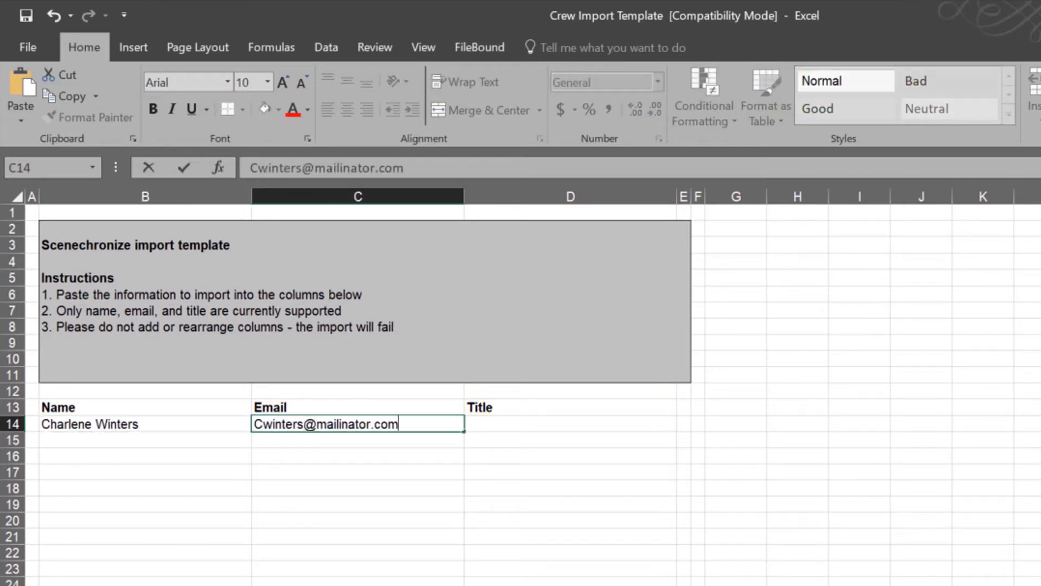
text(Executive Pr)
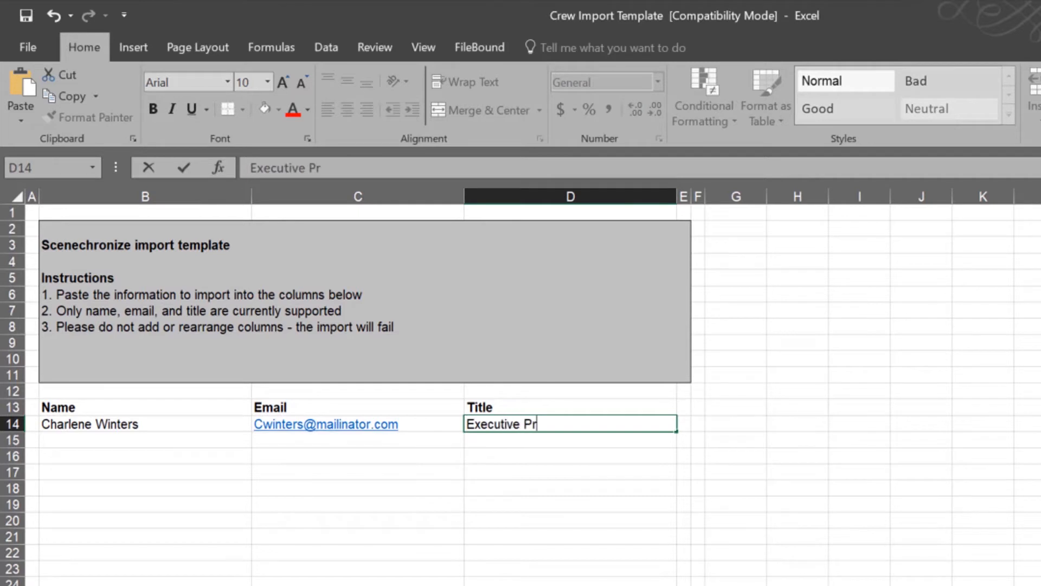
text(Miles)
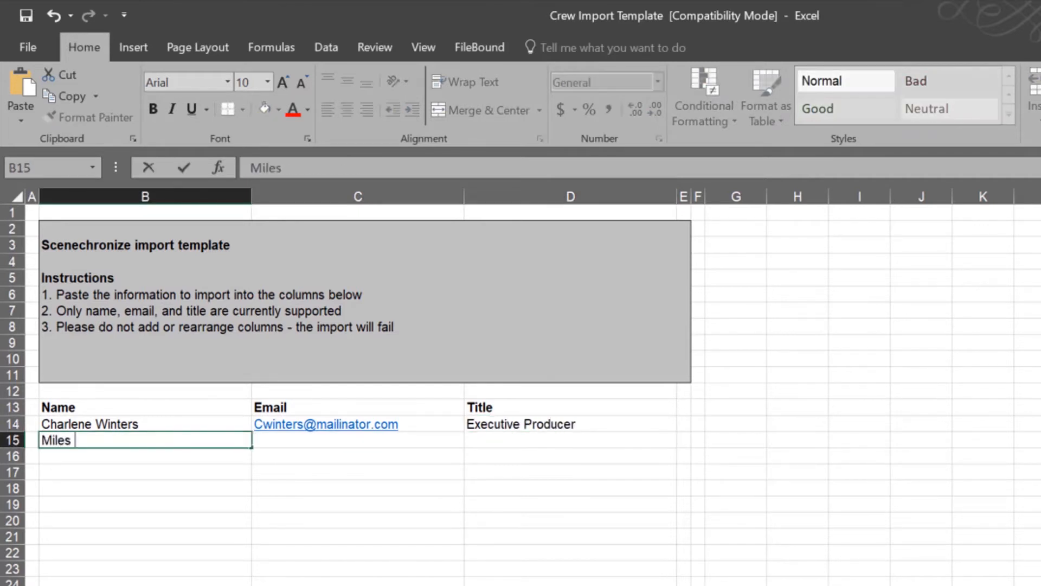
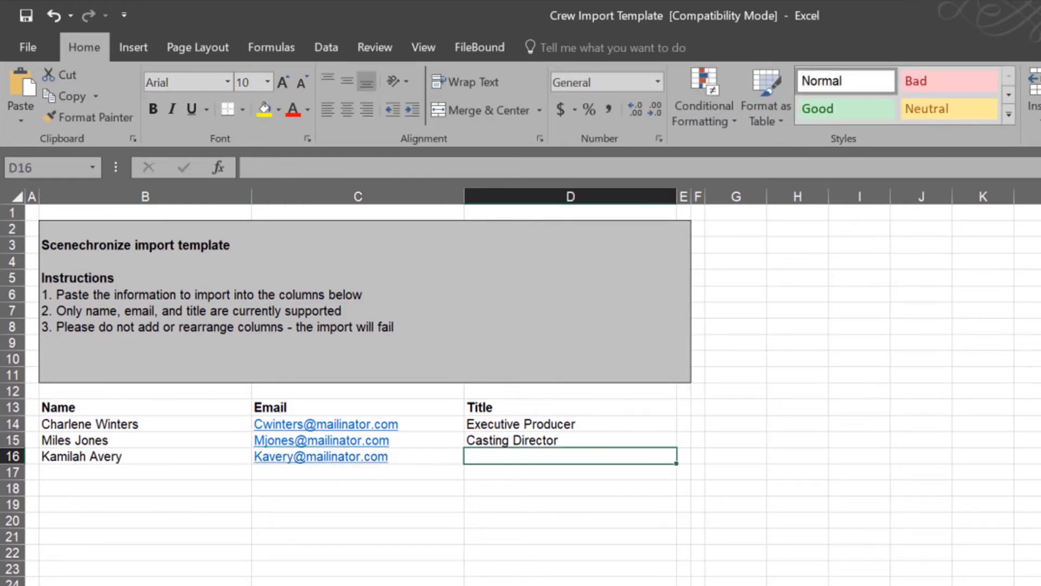
text(Assistant Casting D)
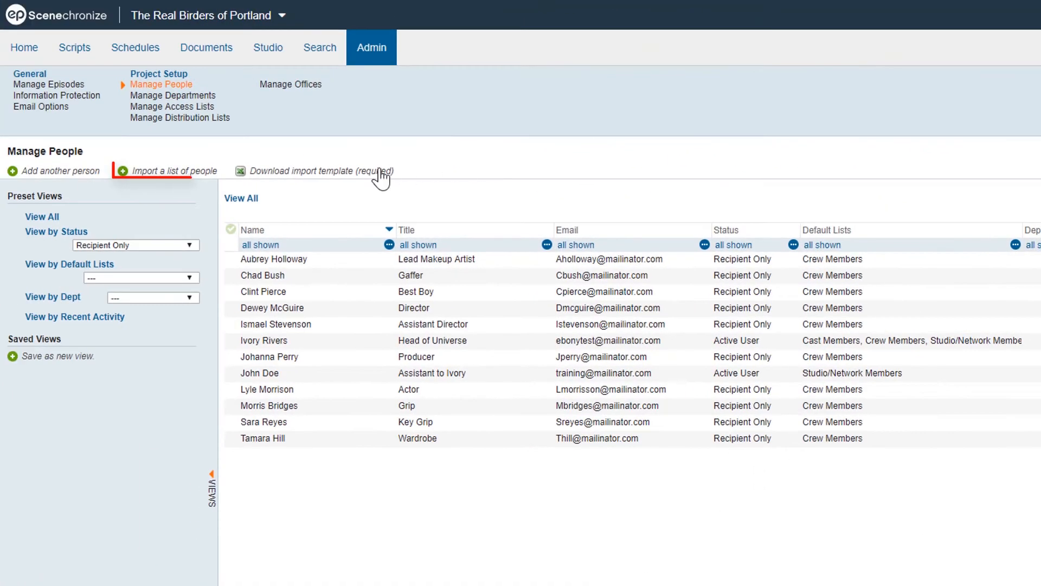
Start 'Import a list of people' so the Import List dialog appears with Crew Members as default
click(172, 170)
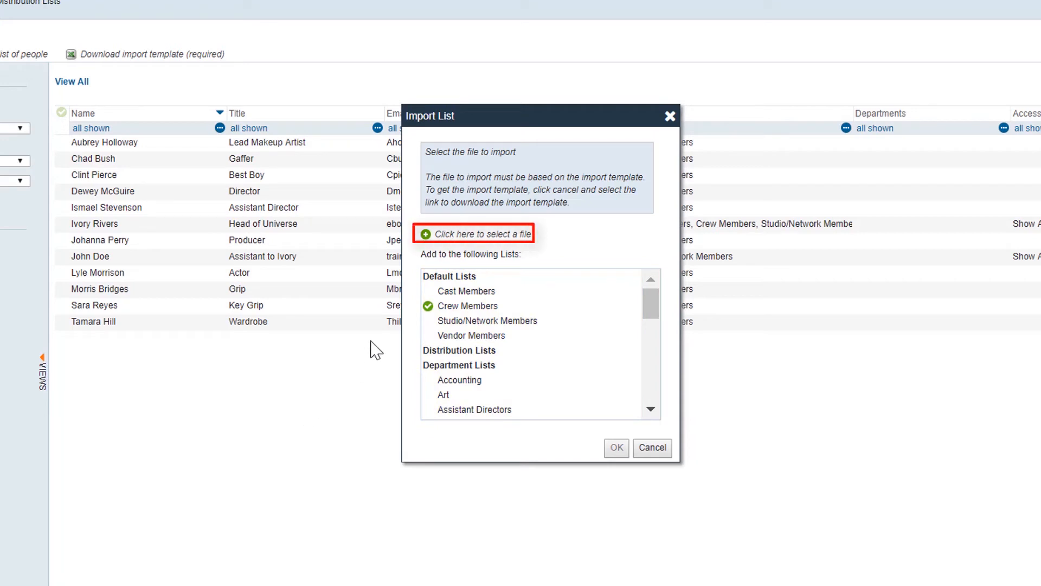
Import the 'new user template' file, adding three people as crew members, and acknowledge the results
click(478, 233)
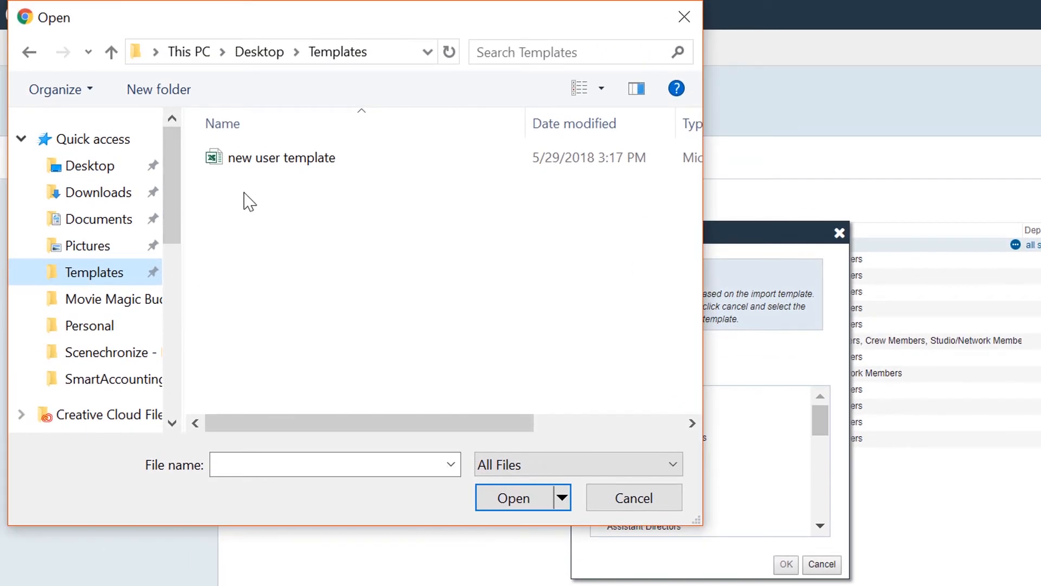
click(282, 157)
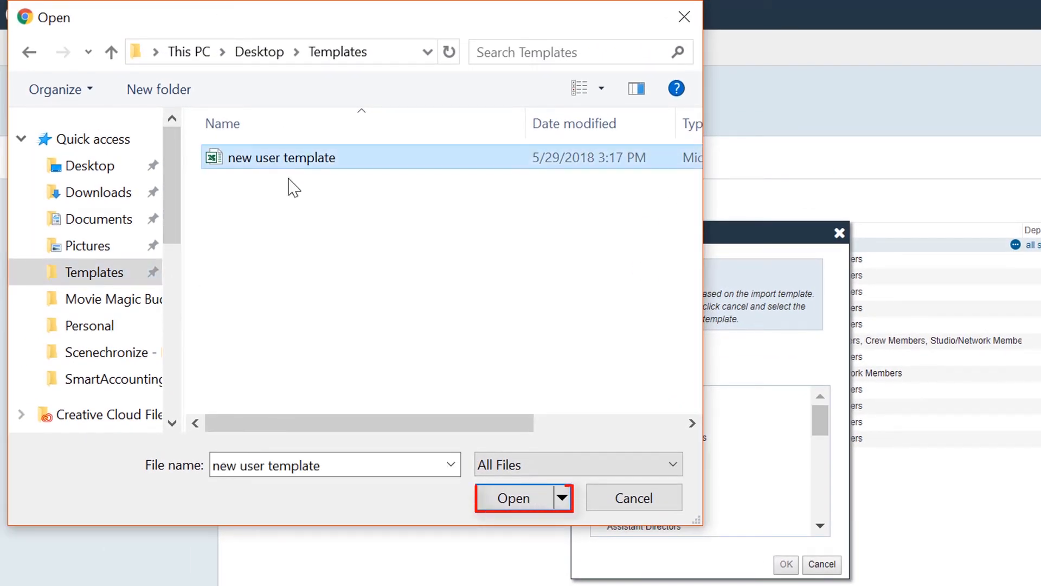
click(513, 498)
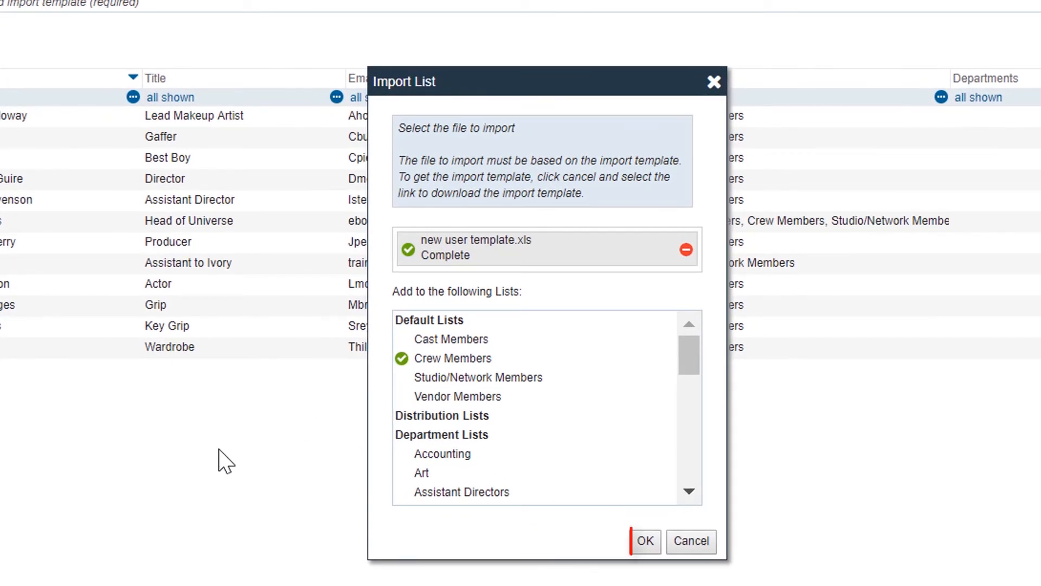
click(643, 540)
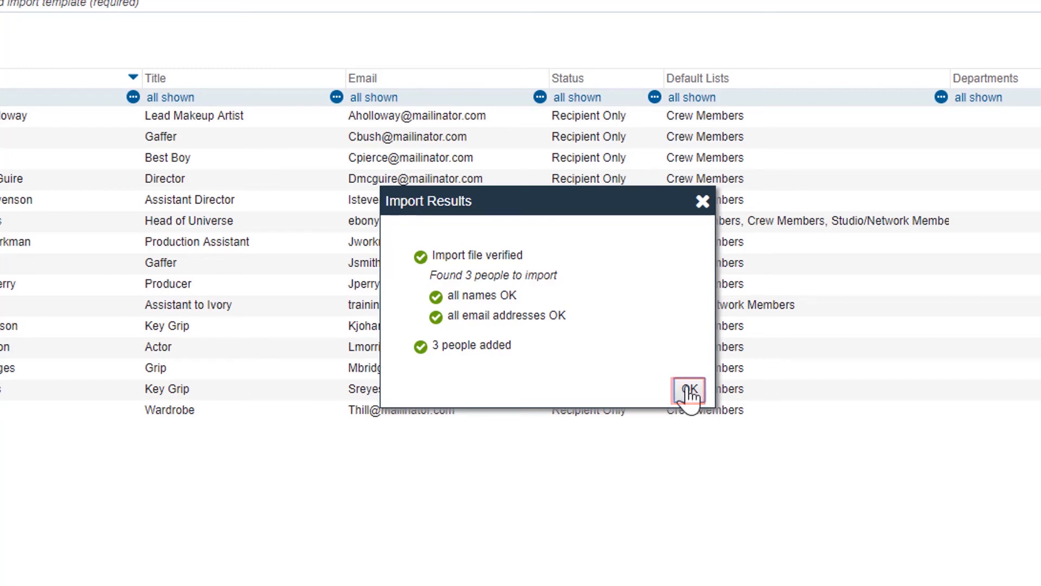
click(688, 389)
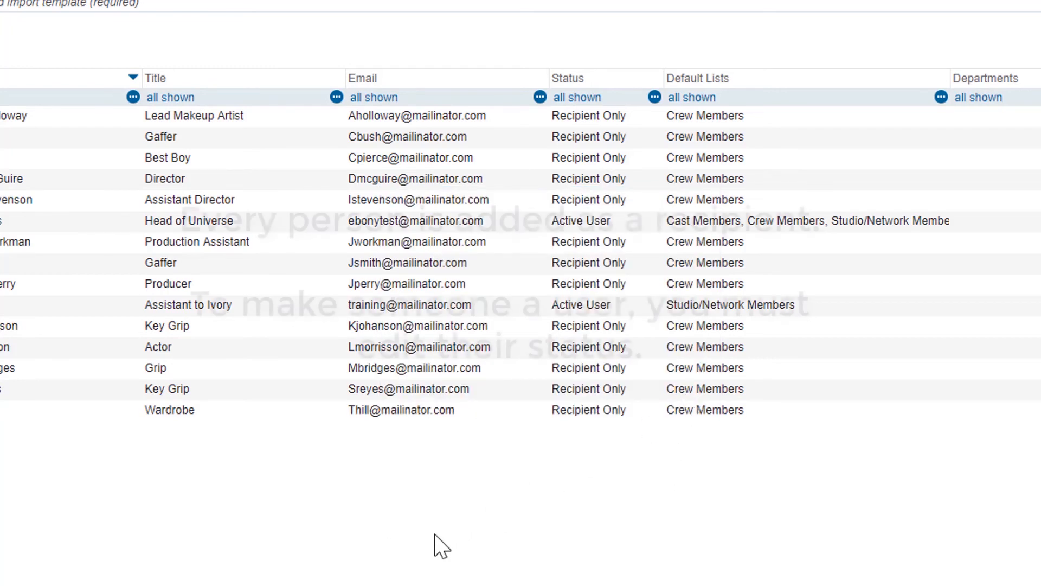